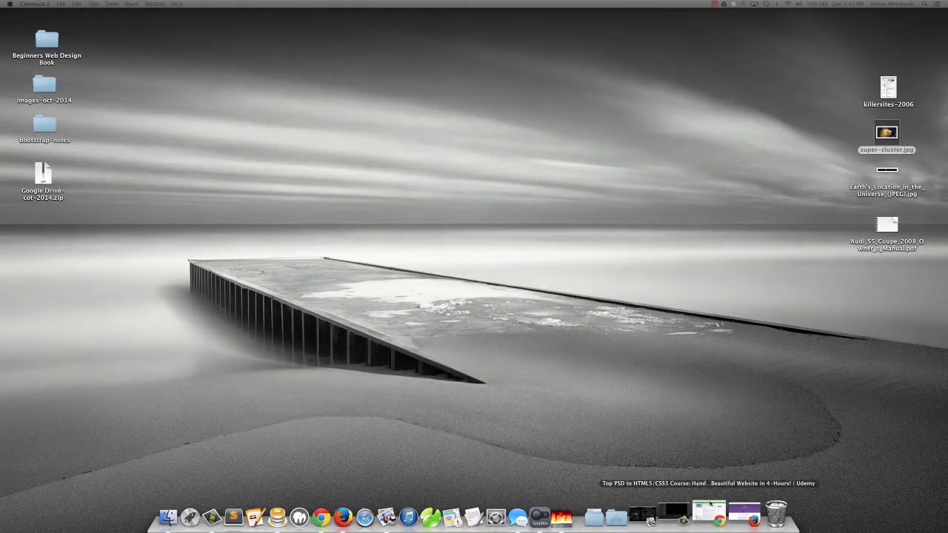
Step: Launch Firefox from the Dock, landing on the Bootstrap home page
{"action": "left_click", "coordinate": [320, 516]}
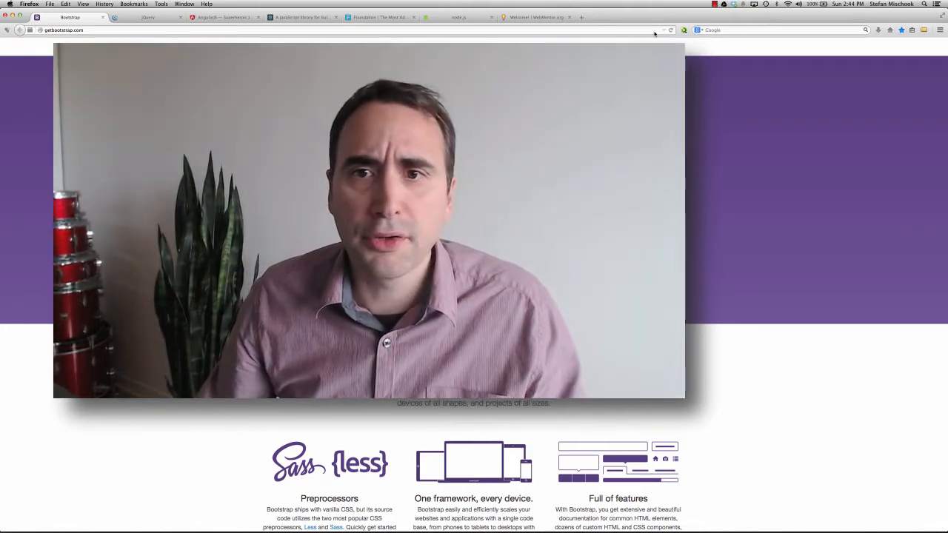
Step: View the StudioWeb site as its layout adapts to the resized window, then scroll down
{"action": "left_click", "coordinate": [581, 18]}
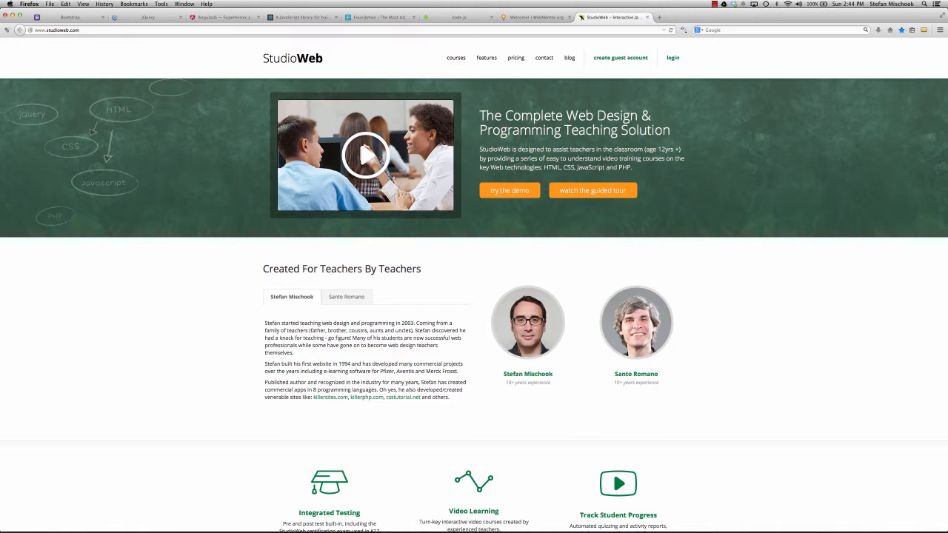
{"action": "mouse_move", "coordinate": [906, 41]}
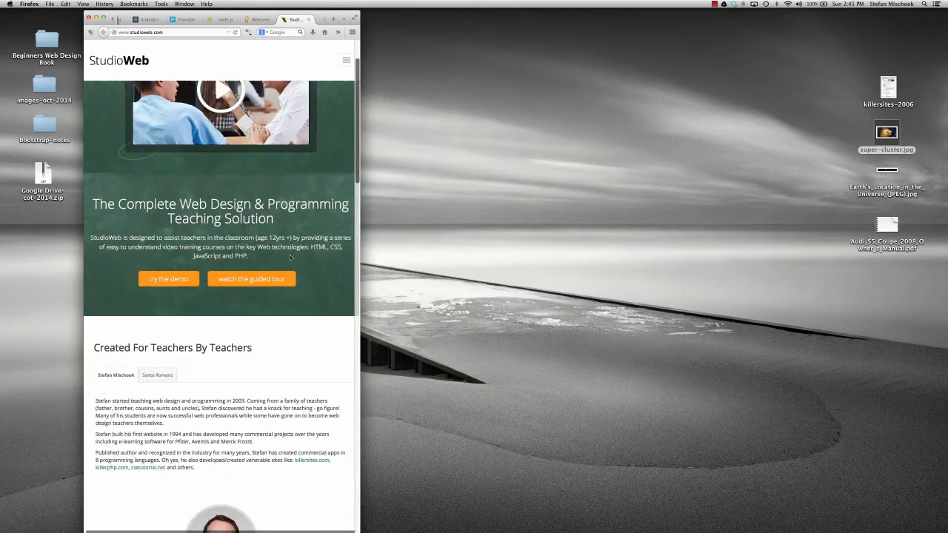
{"action": "scroll", "scroll_direction": "down", "scroll_amount": 3}
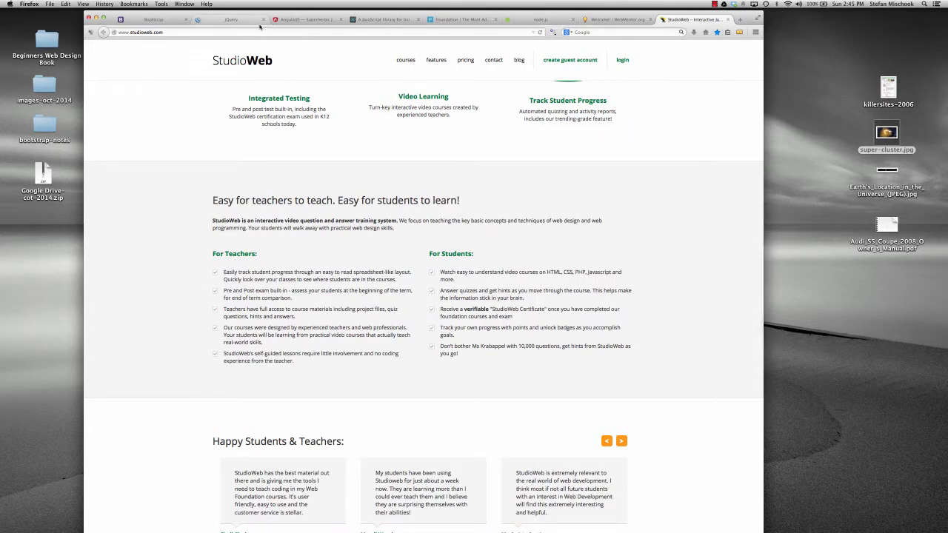
Step: Compare the Bootstrap and jQuery sites back and forth, ending scrolled down on jQuery
{"action": "left_click", "coordinate": [151, 19]}
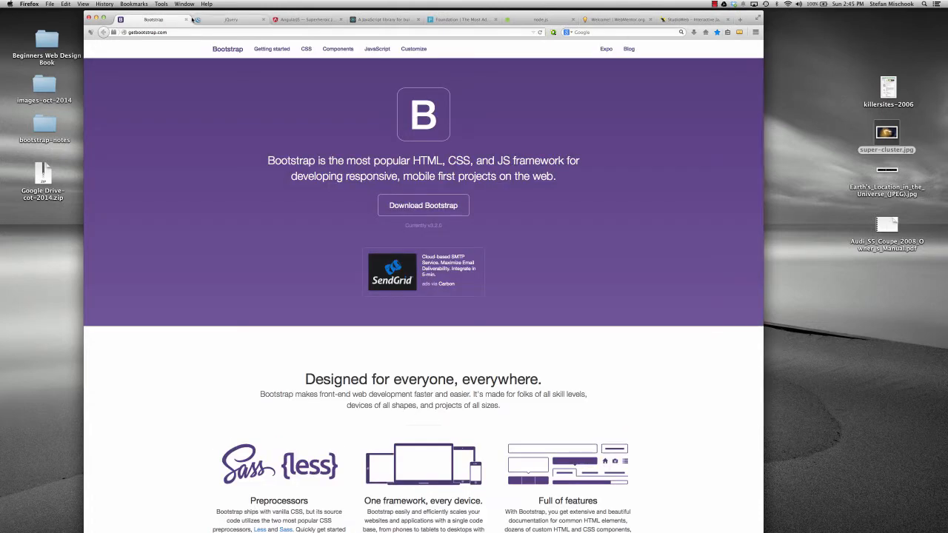
{"action": "left_click", "coordinate": [231, 20]}
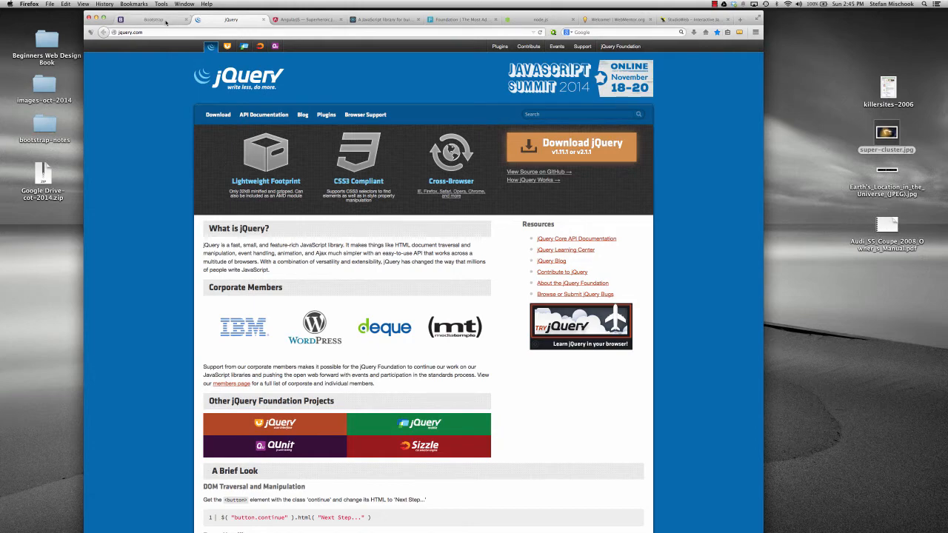
{"action": "left_click", "coordinate": [154, 19]}
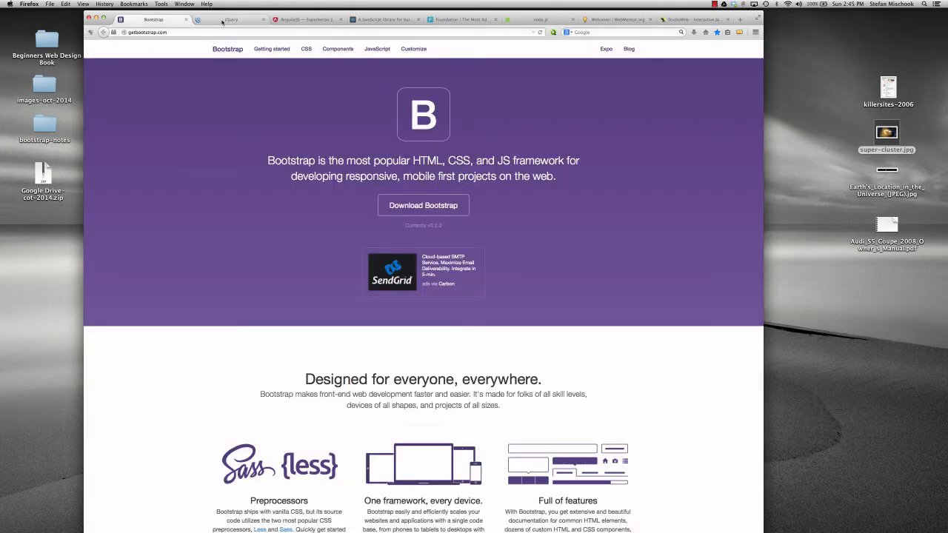
{"action": "left_click", "coordinate": [231, 20]}
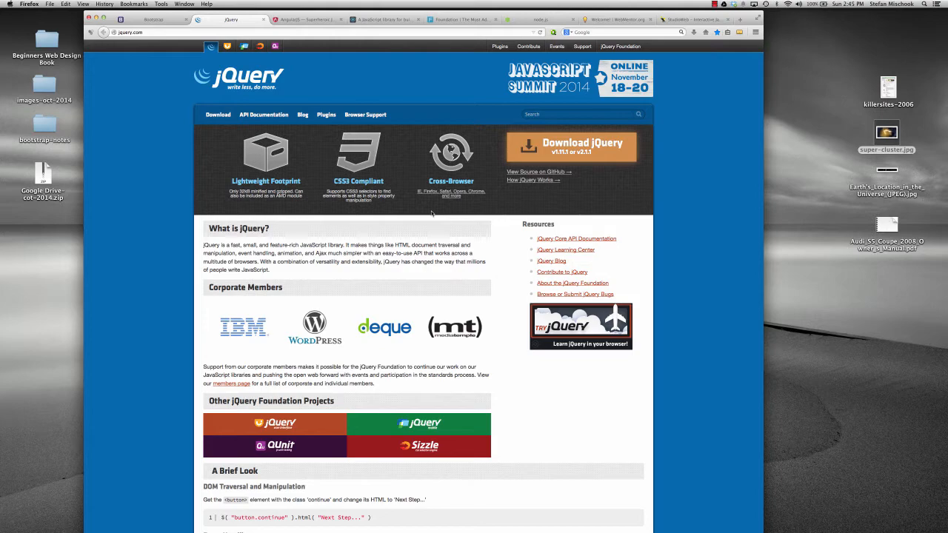
{"action": "scroll", "scroll_direction": "down", "scroll_amount": 3}
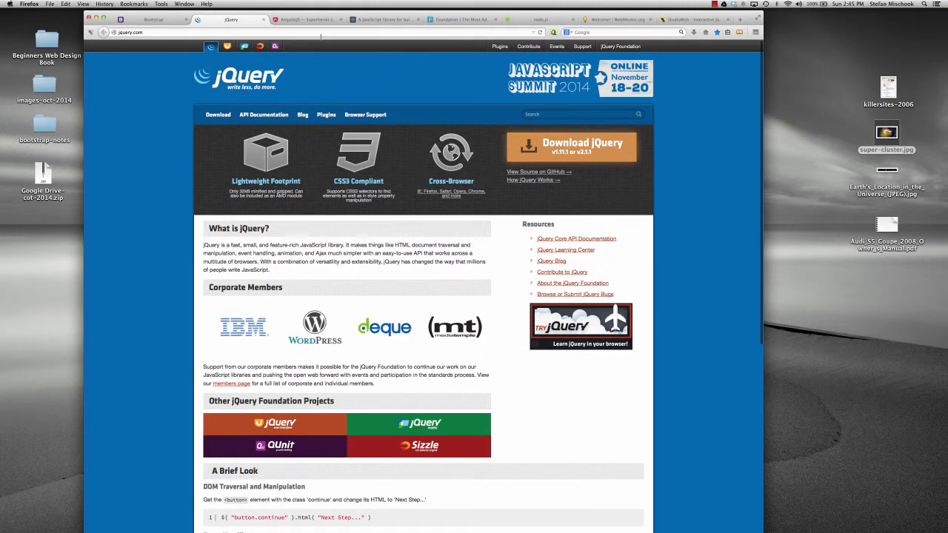
Step: Visit the AngularJS site, then move on to the React home page
{"action": "left_click", "coordinate": [297, 19]}
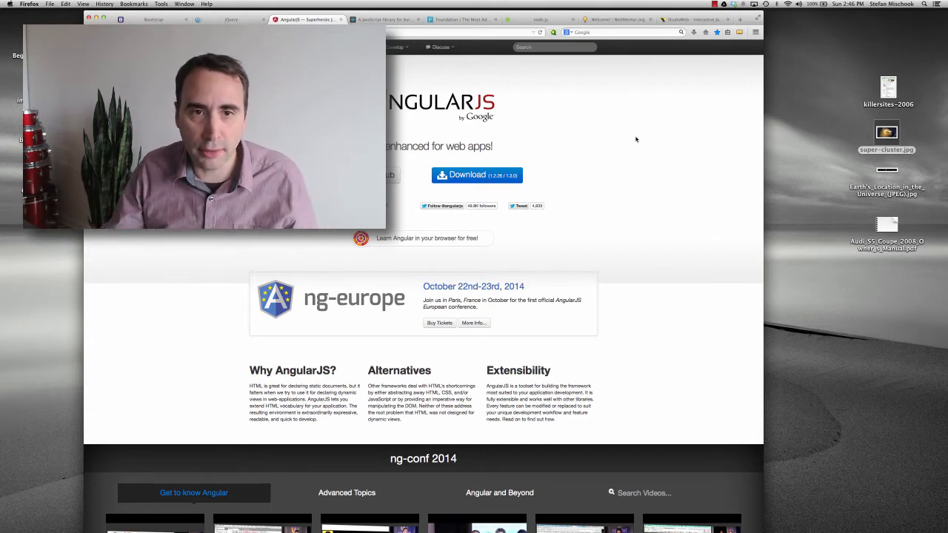
{"action": "left_click", "coordinate": [384, 19]}
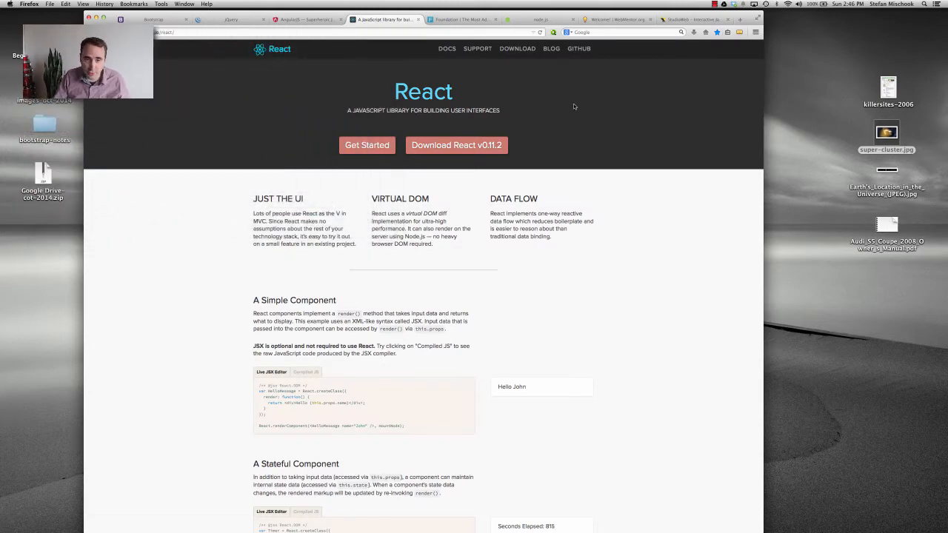
{"action": "mouse_move", "coordinate": [560, 136]}
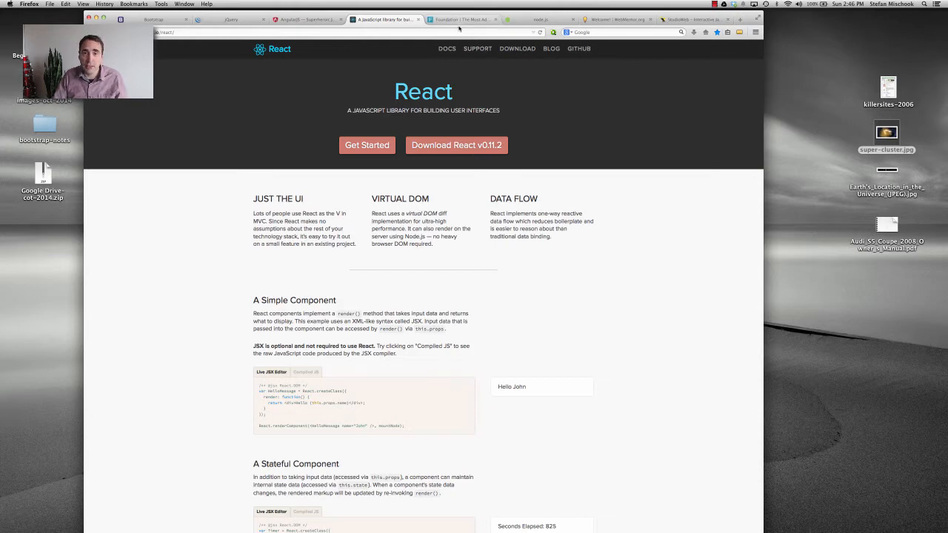
Step: Browse the Foundation site, compare it with Bootstrap, then move on to the Node.js page
{"action": "left_click", "coordinate": [460, 19]}
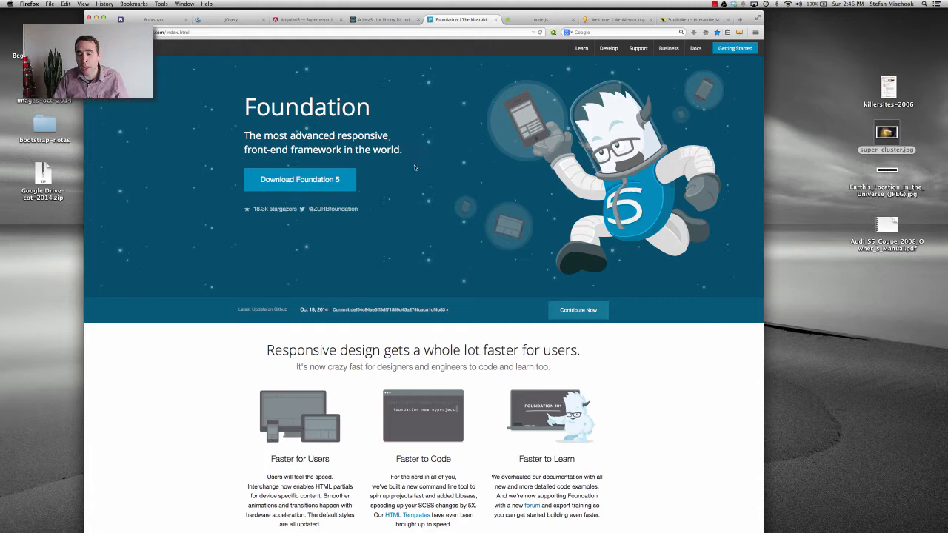
{"action": "scroll", "scroll_direction": "down", "scroll_amount": 3}
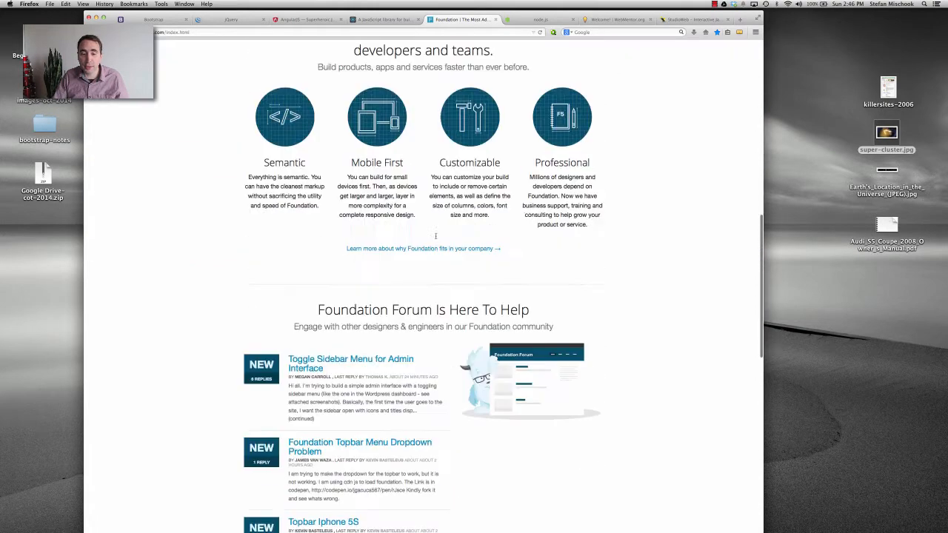
{"action": "scroll", "scroll_direction": "up", "scroll_amount": 3}
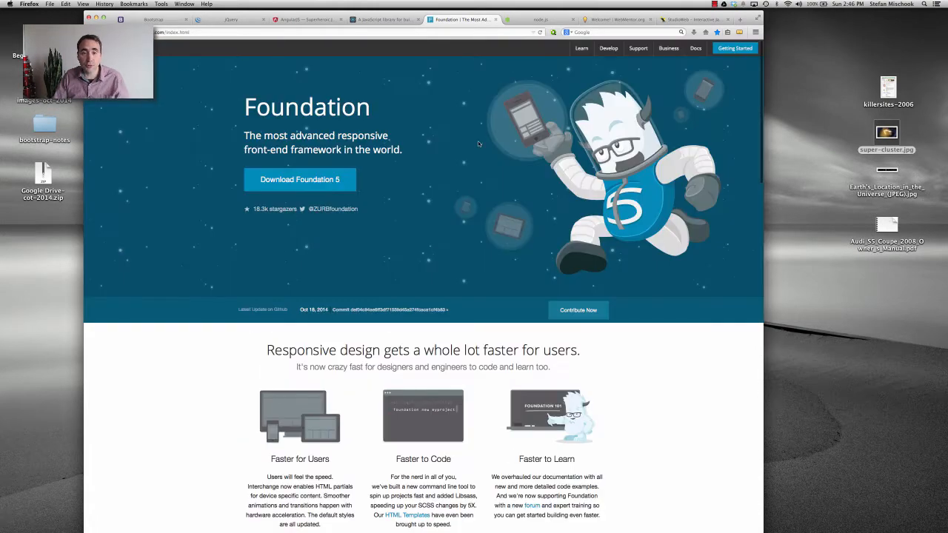
{"action": "left_click", "coordinate": [151, 20]}
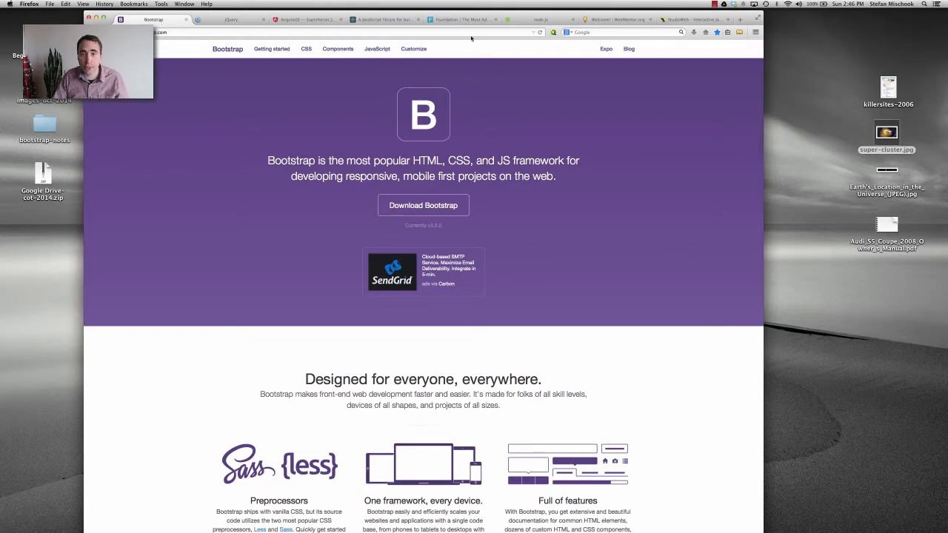
{"action": "left_click", "coordinate": [462, 20]}
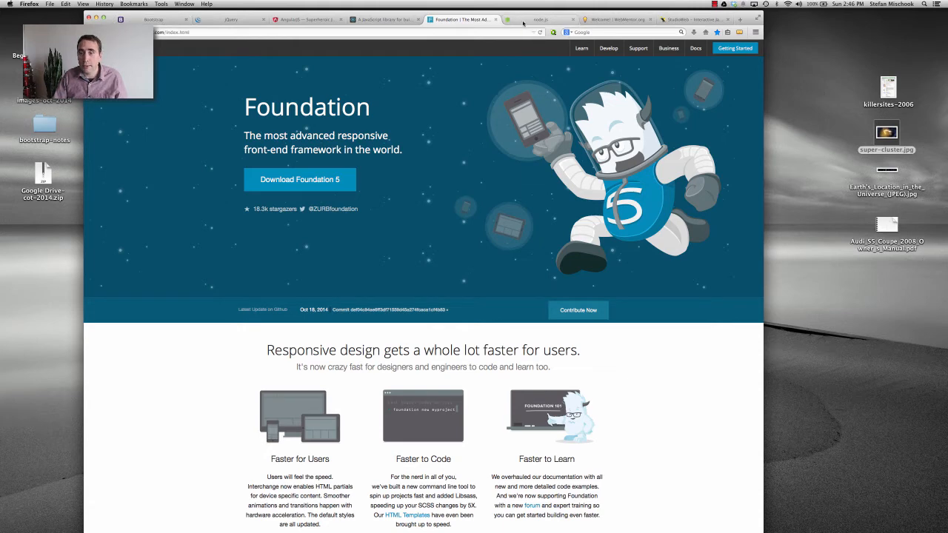
{"action": "left_click", "coordinate": [541, 20]}
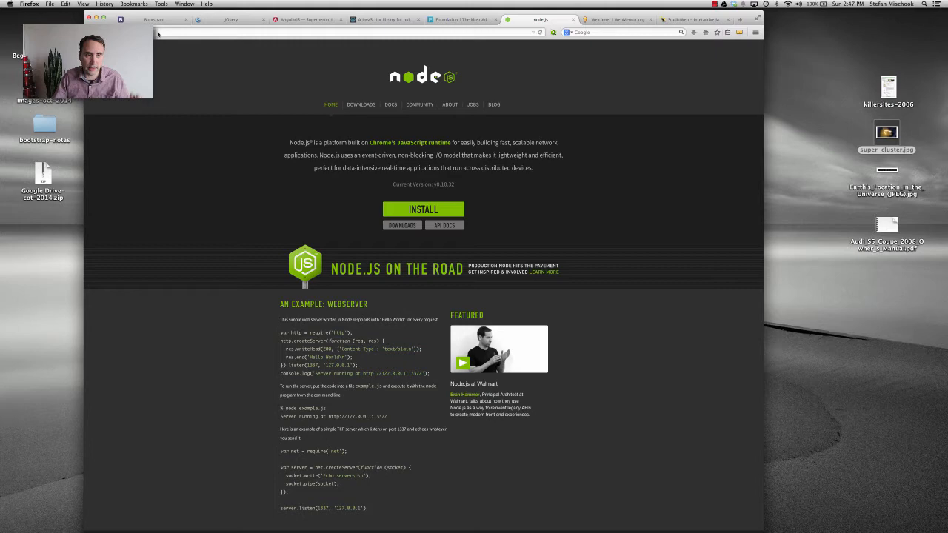
{"action": "left_click", "coordinate": [154, 19]}
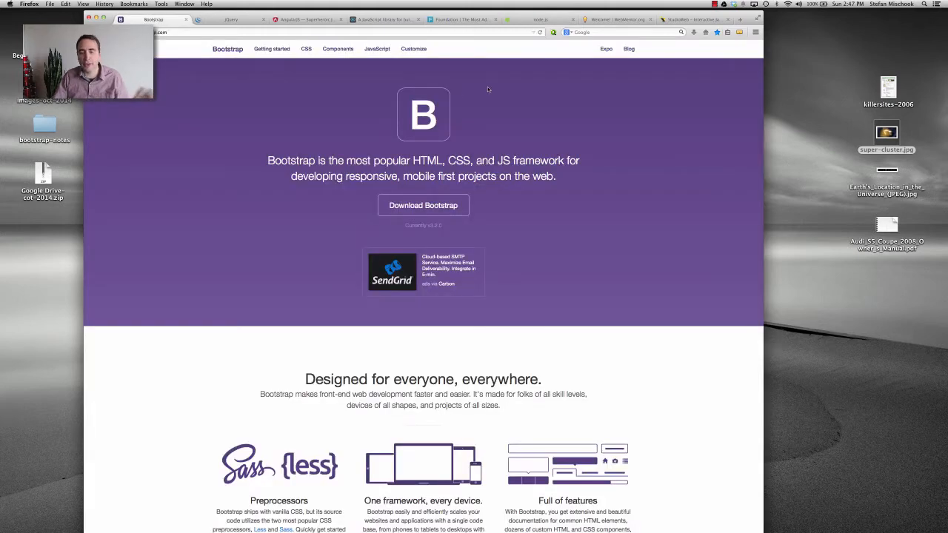
{"action": "mouse_move", "coordinate": [689, 161]}
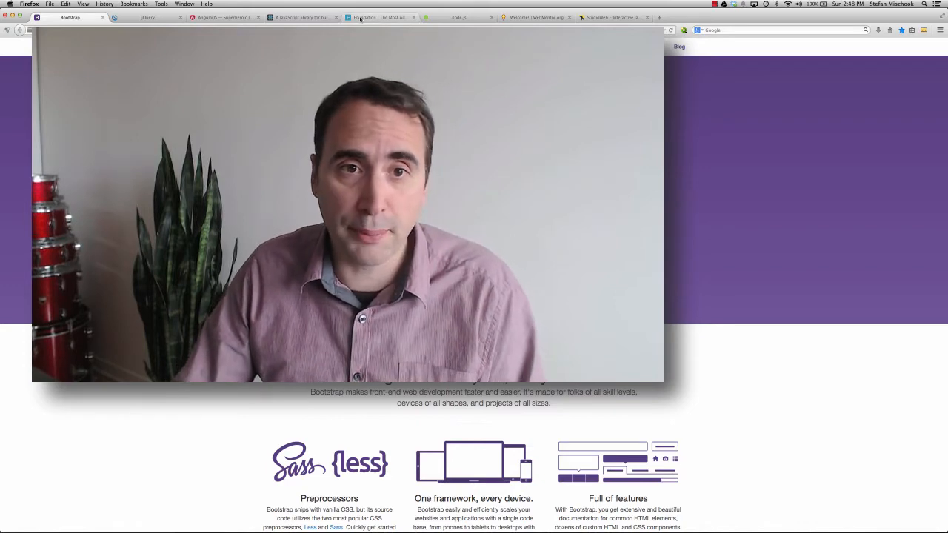
{"action": "left_click", "coordinate": [382, 18]}
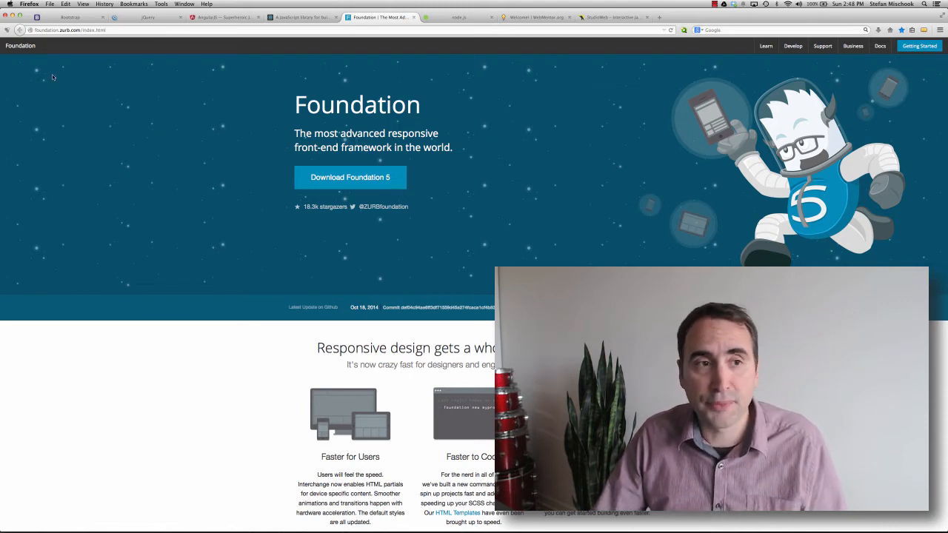
{"action": "left_click", "coordinate": [68, 18]}
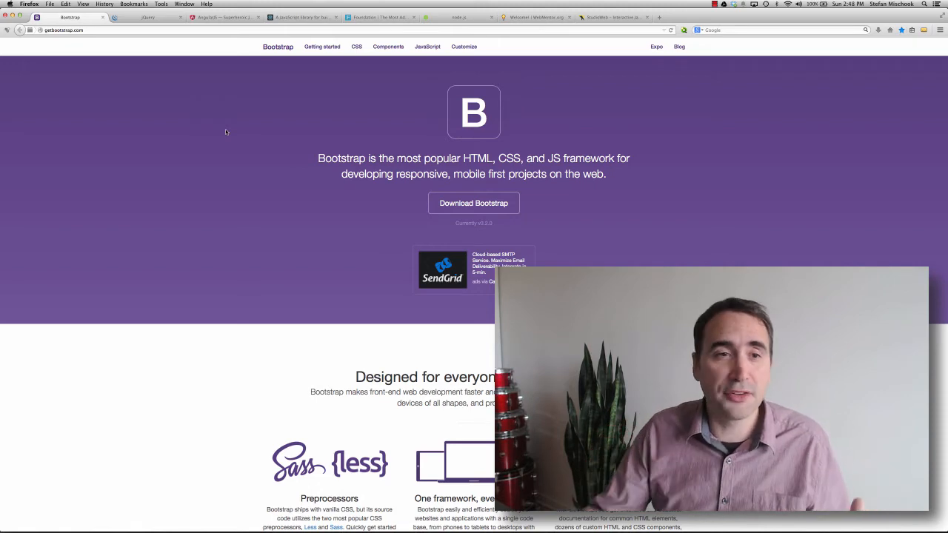
{"action": "left_click", "coordinate": [379, 18]}
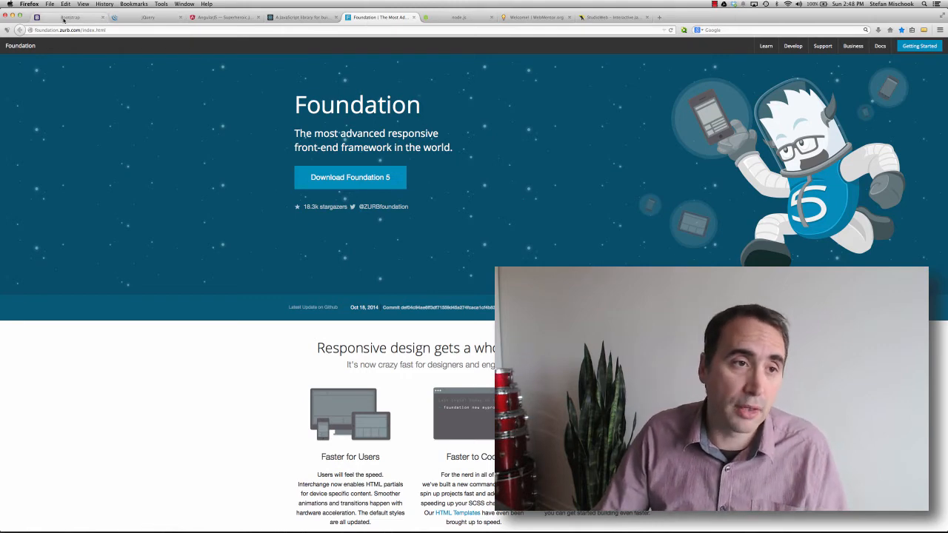
{"action": "left_click", "coordinate": [72, 17]}
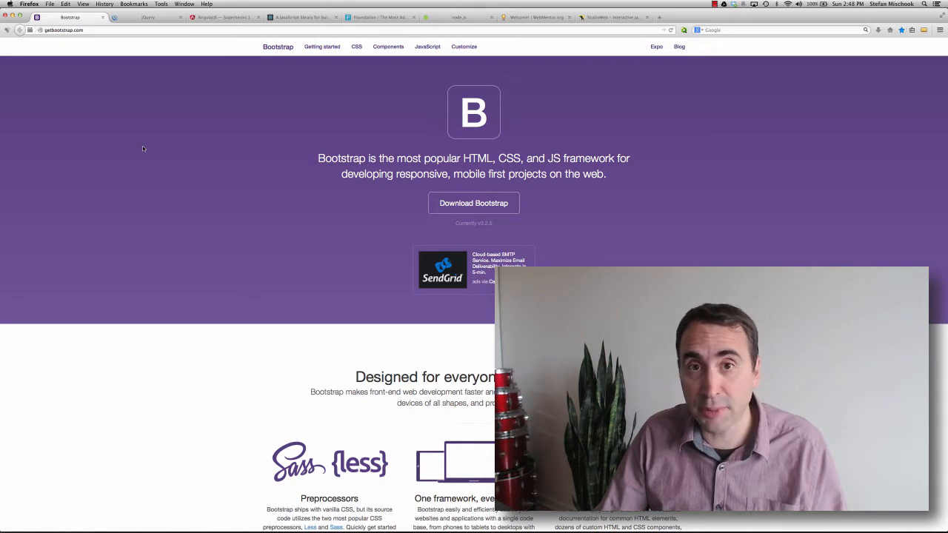
{"action": "left_click", "coordinate": [382, 18]}
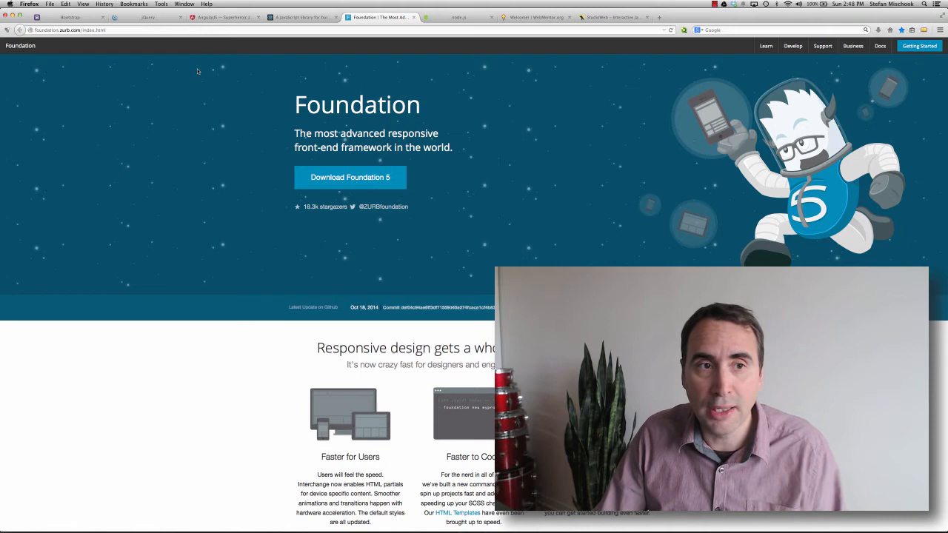
{"action": "left_click", "coordinate": [68, 18]}
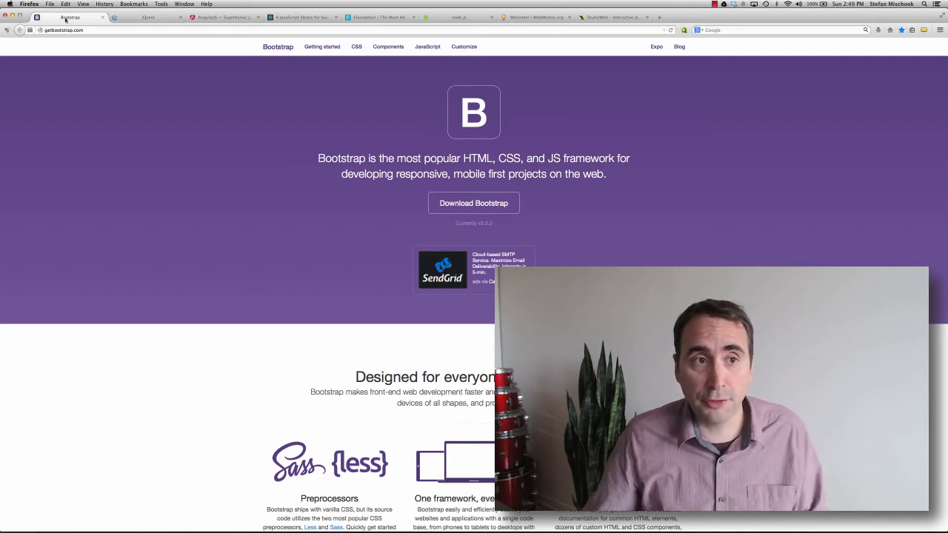
{"action": "left_click", "coordinate": [146, 18]}
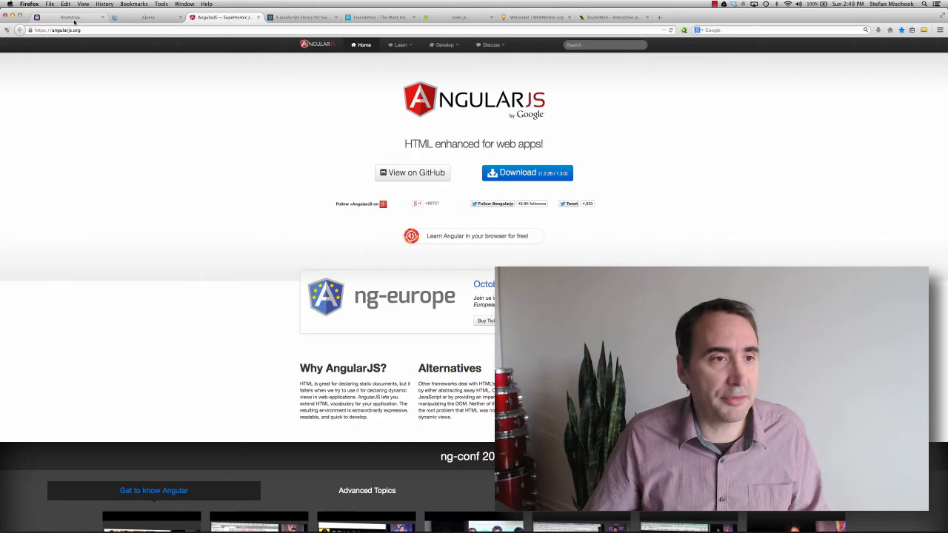
{"action": "left_click", "coordinate": [71, 18]}
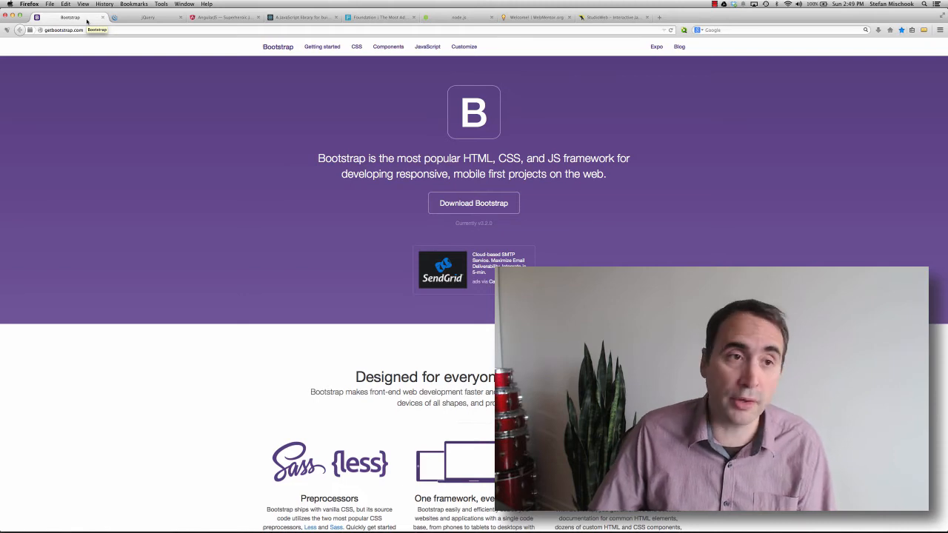
{"action": "left_click", "coordinate": [222, 18]}
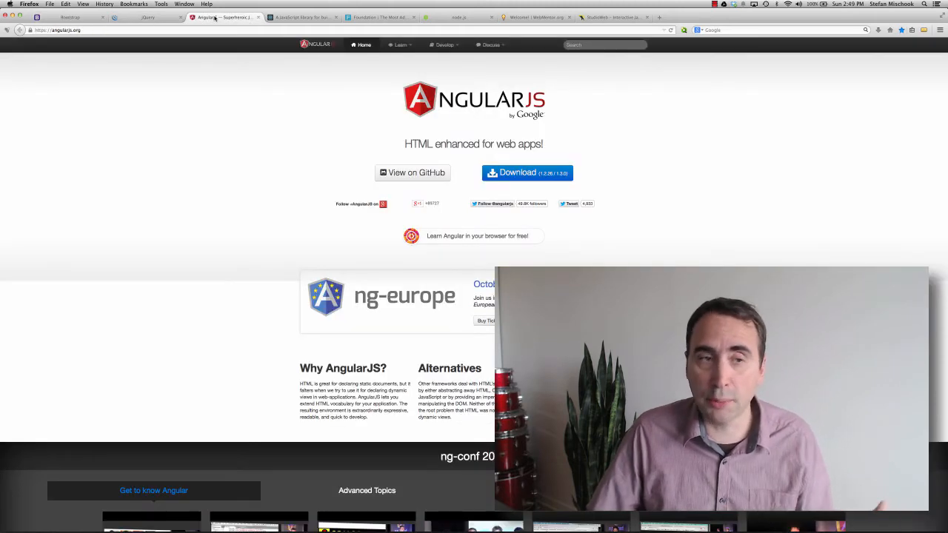
{"action": "left_click", "coordinate": [149, 17]}
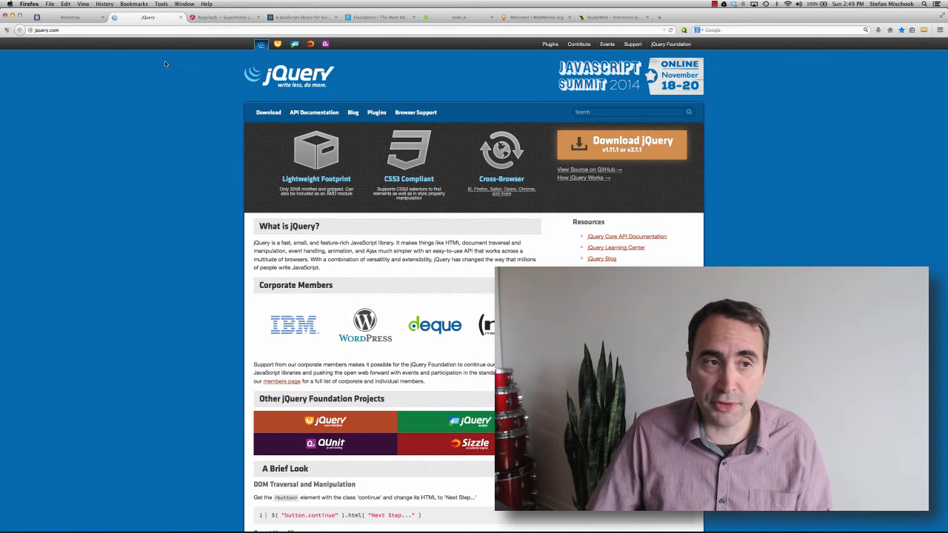
{"action": "left_click", "coordinate": [67, 18]}
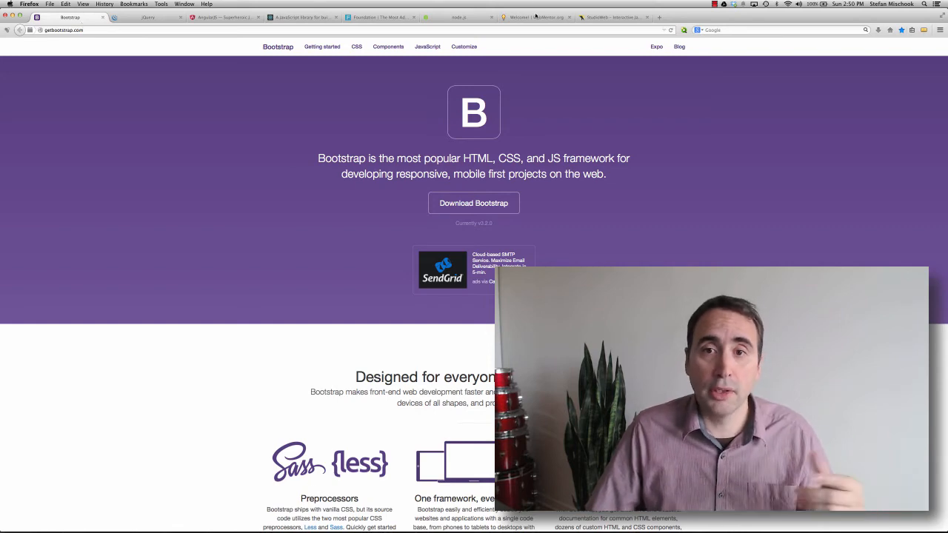
Step: Review the StudioWeb site, return to Bootstrap, then hide Firefox to reveal the desktop
{"action": "left_click", "coordinate": [607, 18]}
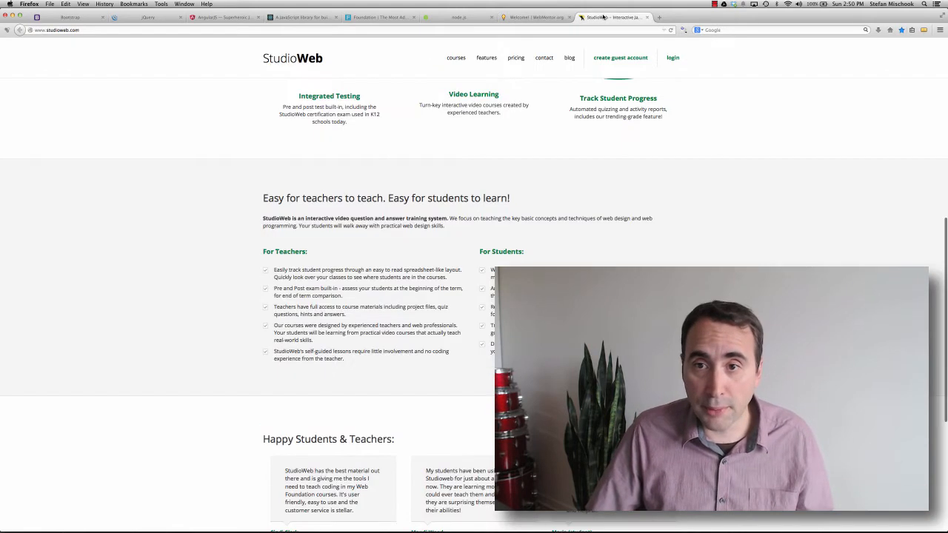
{"action": "scroll", "scroll_direction": "up", "scroll_amount": 3}
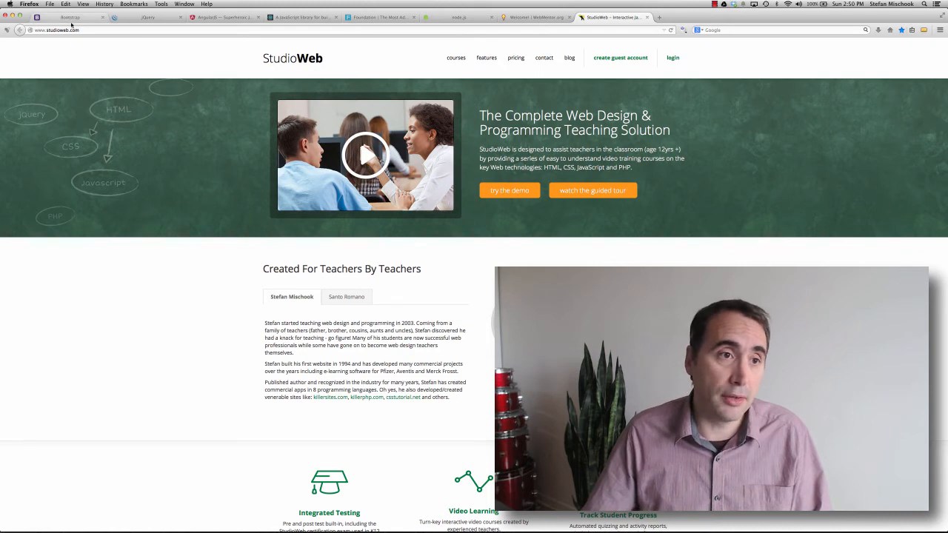
{"action": "left_click", "coordinate": [66, 18]}
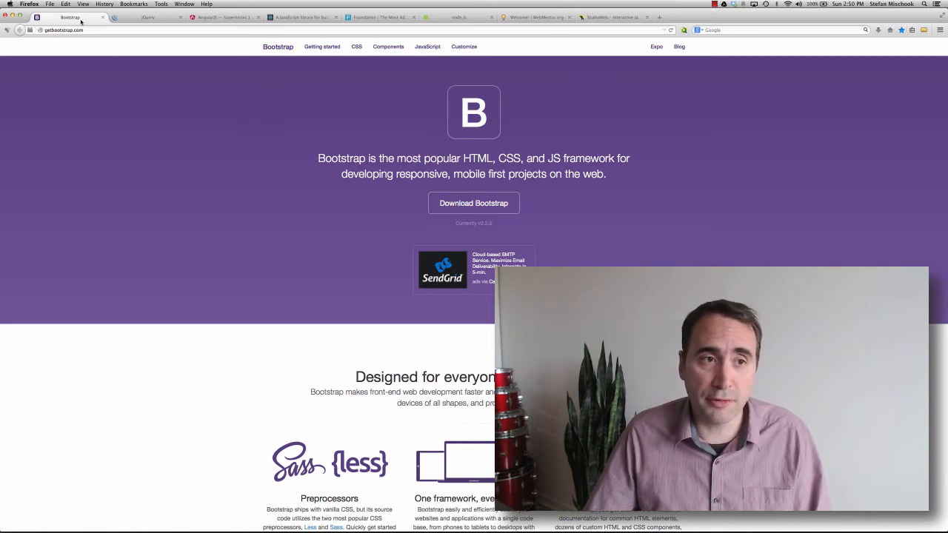
{"action": "left_click", "coordinate": [134, 18]}
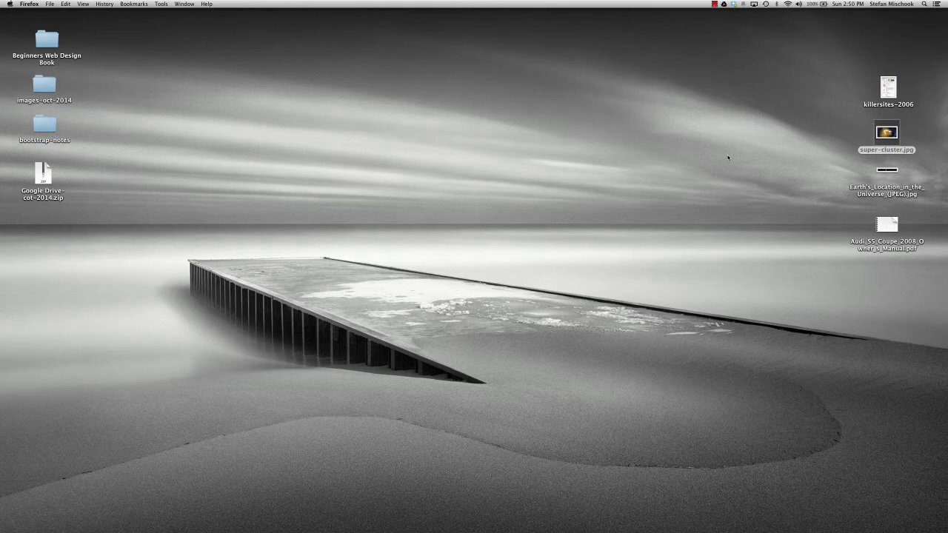
Step: Open super-cluster.jpg in Preview and enlarge its window over the desktop
{"action": "double_click", "coordinate": [886, 136]}
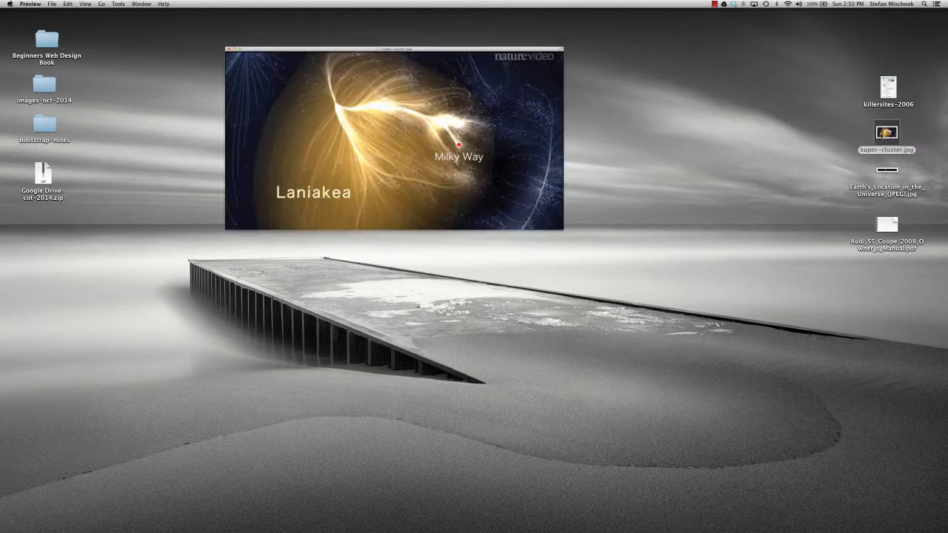
{"action": "left_click_drag", "start_coordinate": [394, 49], "coordinate": [228, 22]}
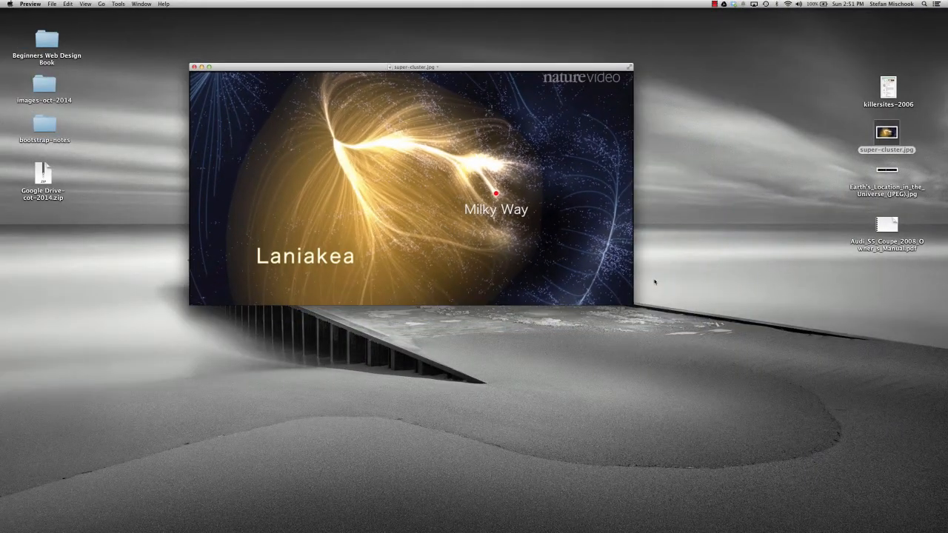
{"action": "left_click", "coordinate": [886, 166]}
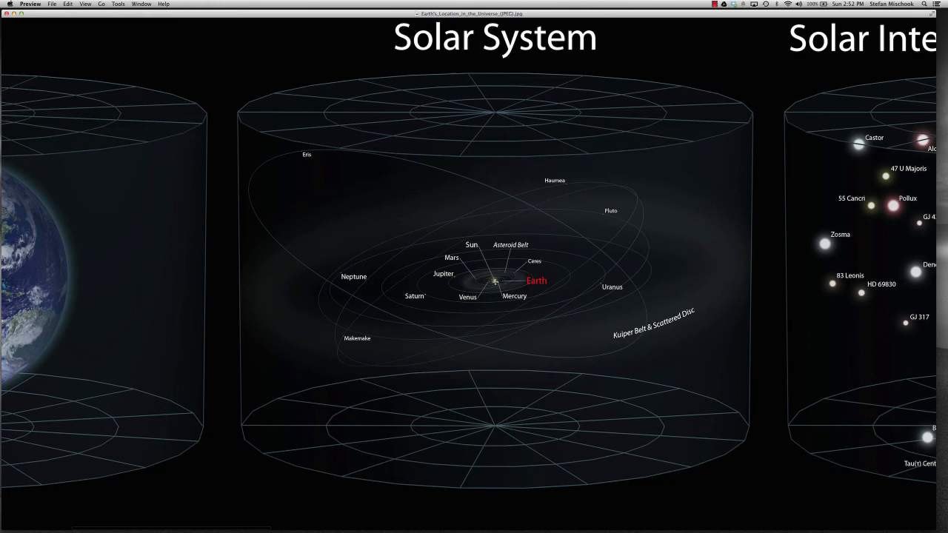
{"action": "mouse_move", "coordinate": [779, 98]}
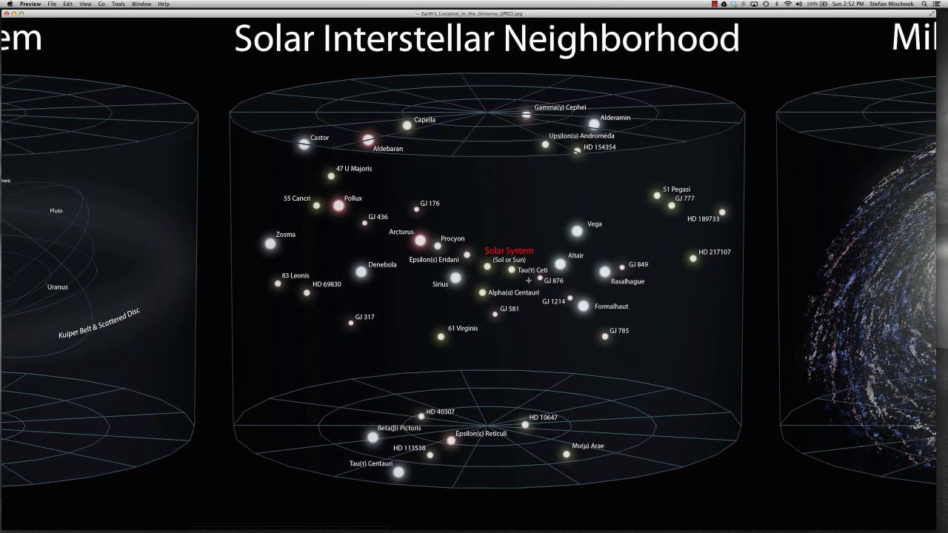
{"action": "mouse_move", "coordinate": [614, 177]}
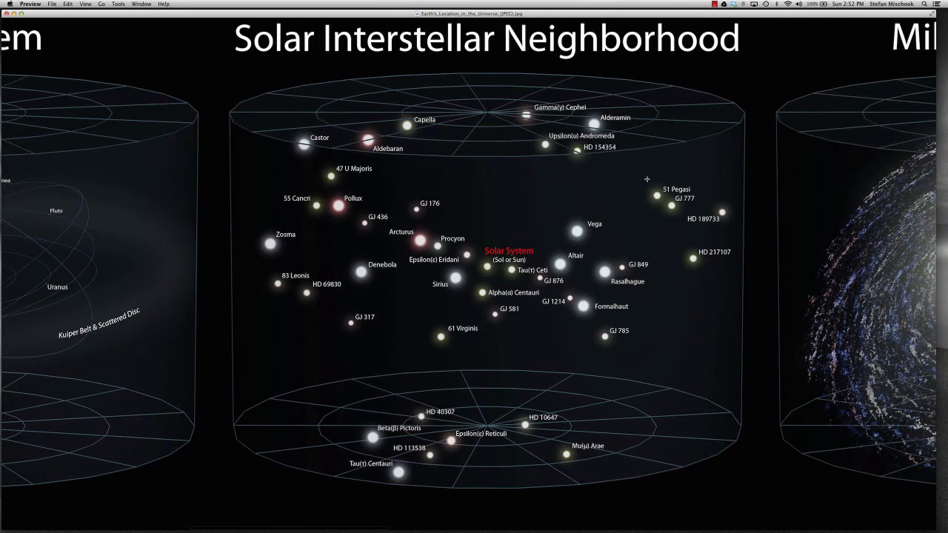
Step: Scroll across the Earth's location in the universe image, then return to the Bootstrap page in Firefox
{"action": "scroll", "scroll_direction": "right", "scroll_amount": 3}
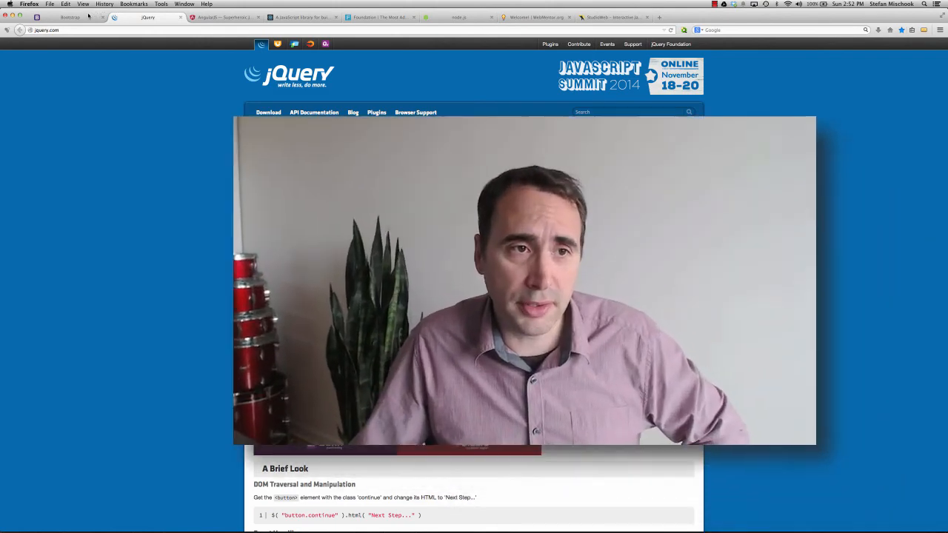
{"action": "left_click", "coordinate": [69, 18]}
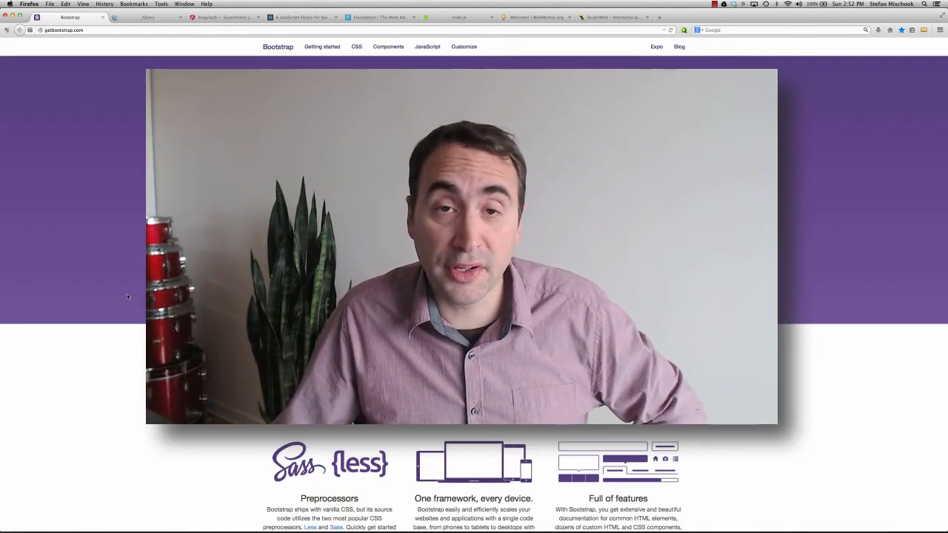